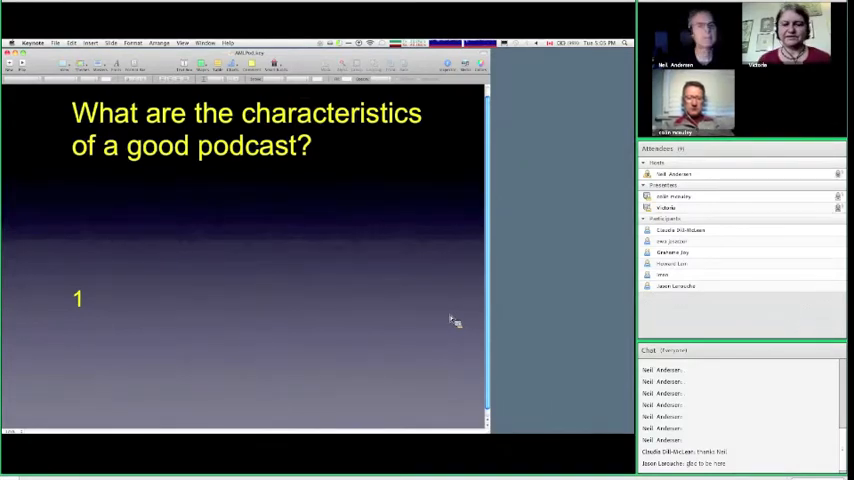
Select the answer area below the good-podcast question on the shared slide.
left_click(155, 300)
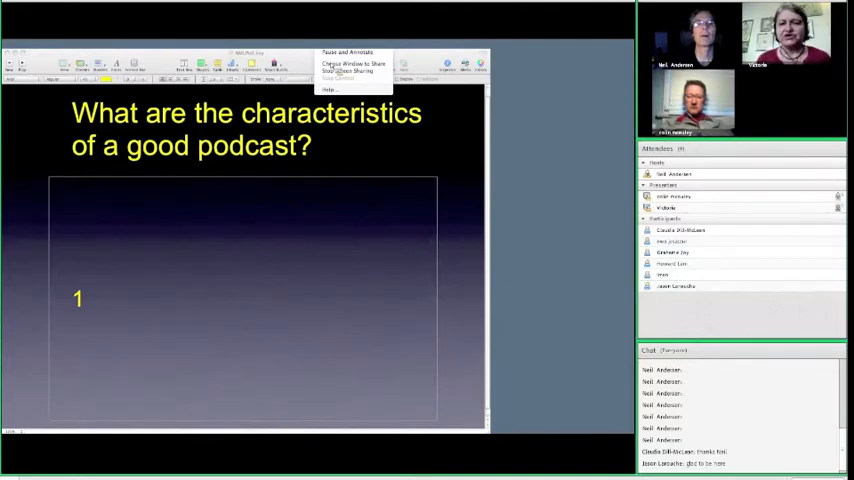
left_click(349, 70)
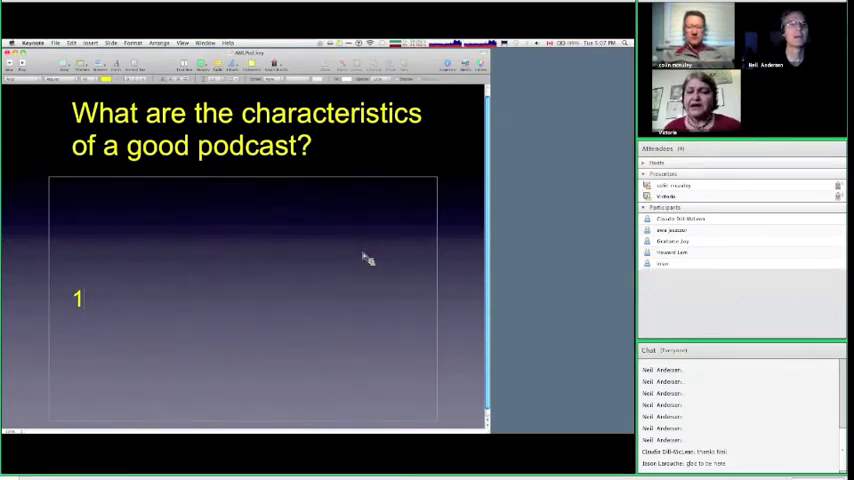
mouse_move(265, 290)
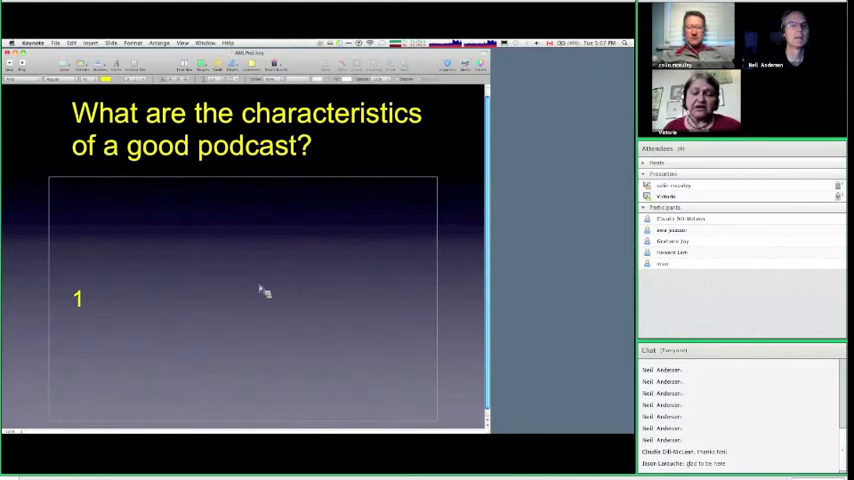
mouse_move(237, 303)
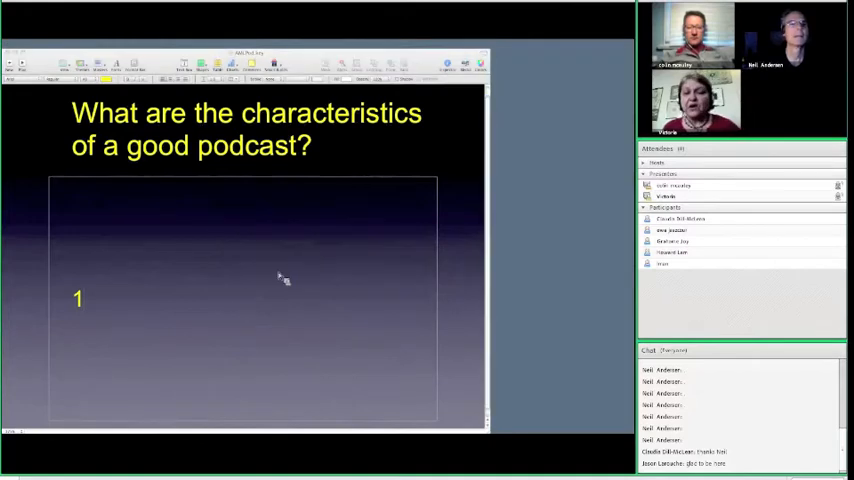
mouse_move(255, 235)
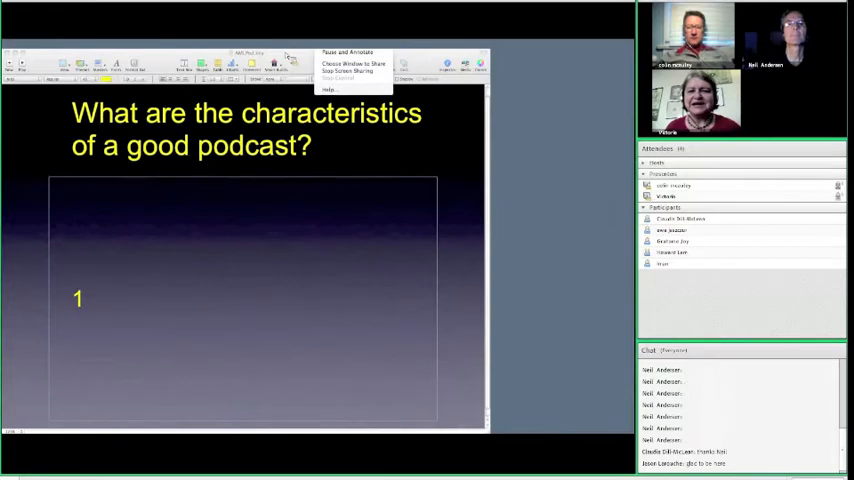
Dismiss the screen share menu at the top of the meeting window.
left_click(340, 76)
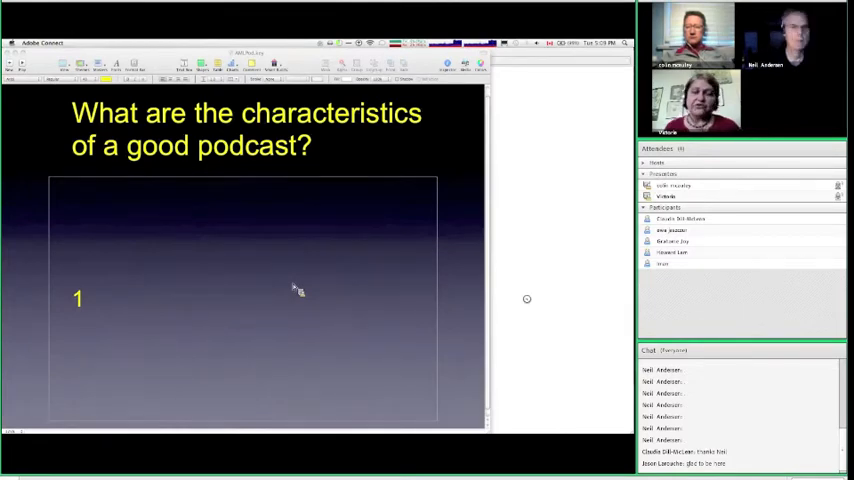
mouse_move(315, 165)
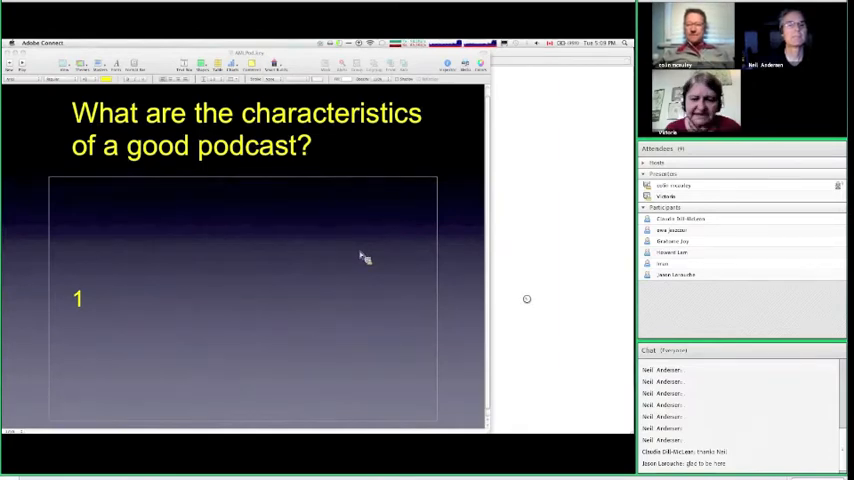
mouse_move(265, 297)
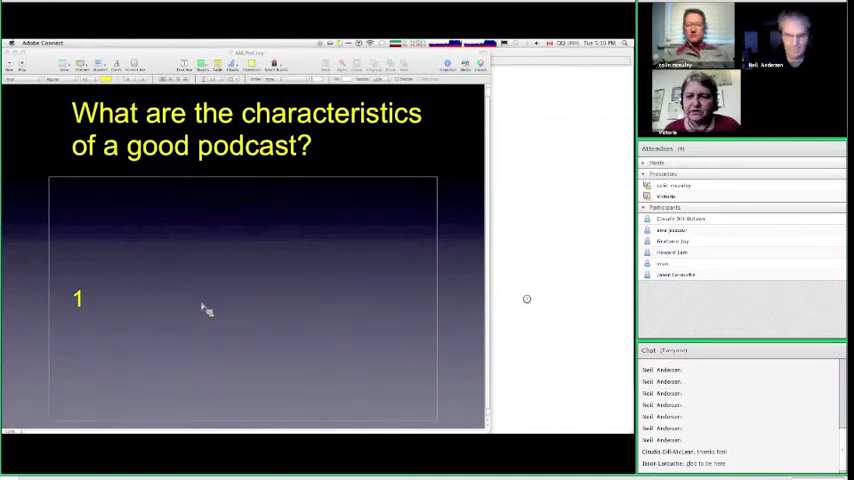
mouse_move(205, 268)
type("fo uessed")
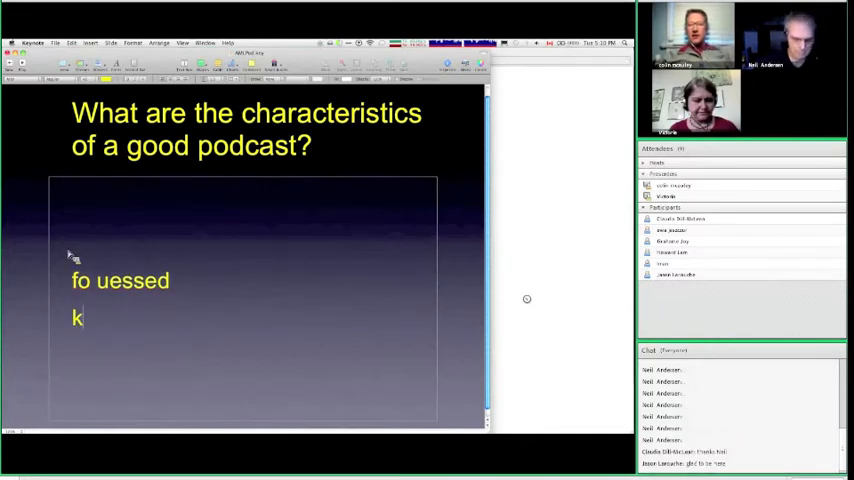
Type the bullets 'keep it simple' and 'keep audience in mind'.
type("eep it simple")
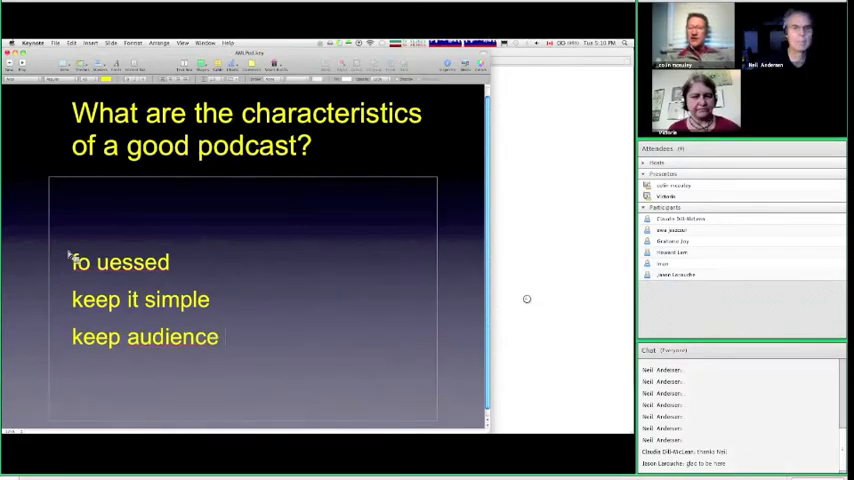
type("in min")
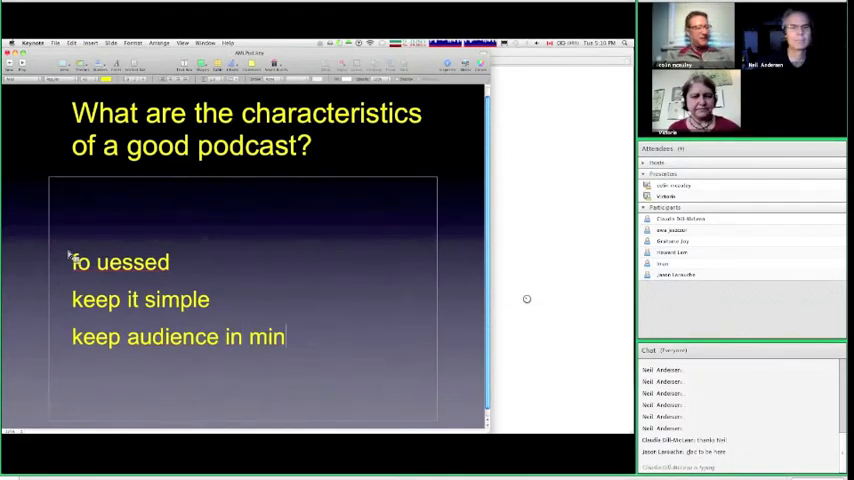
type("d")
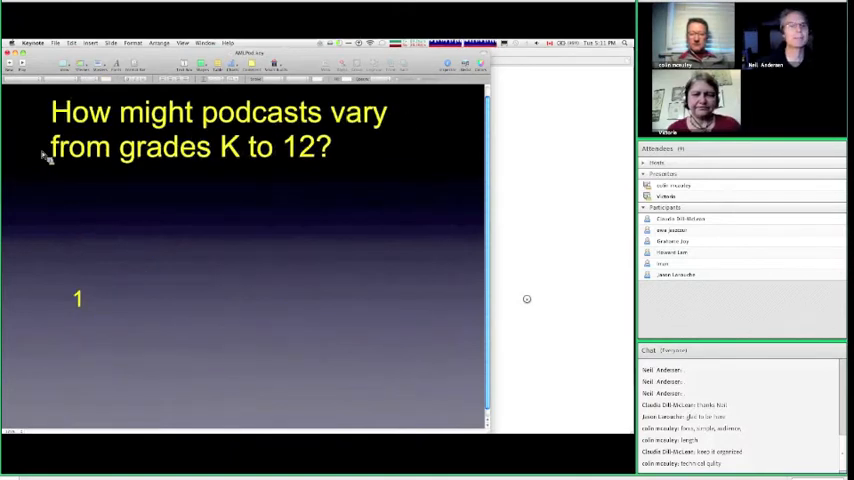
mouse_move(138, 307)
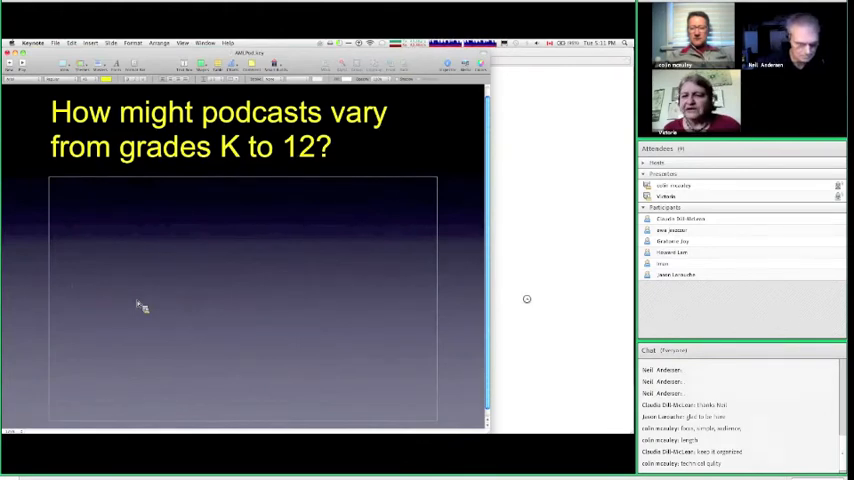
Type 'simple to complex' as the first bullet under the K-to-12 question.
type("si")
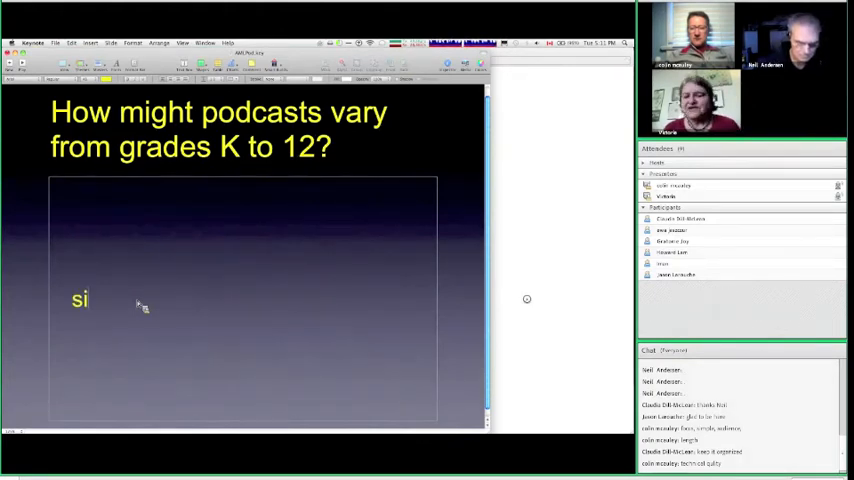
type("mple to co")
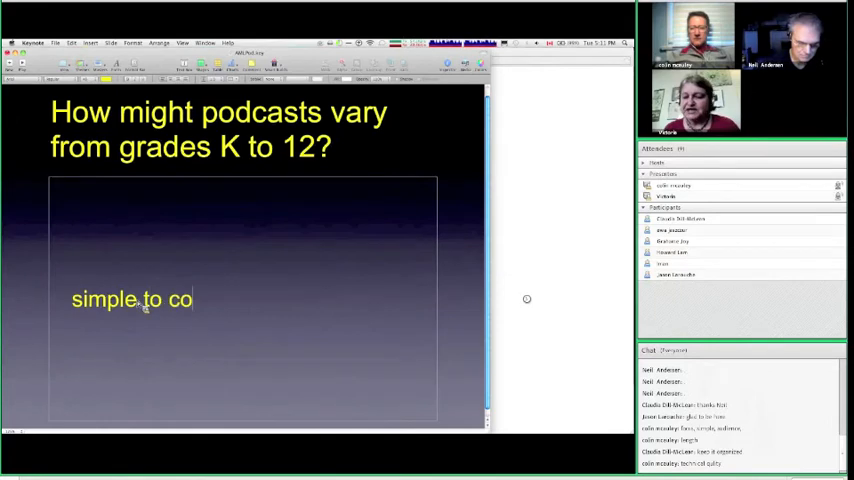
type("mplex")
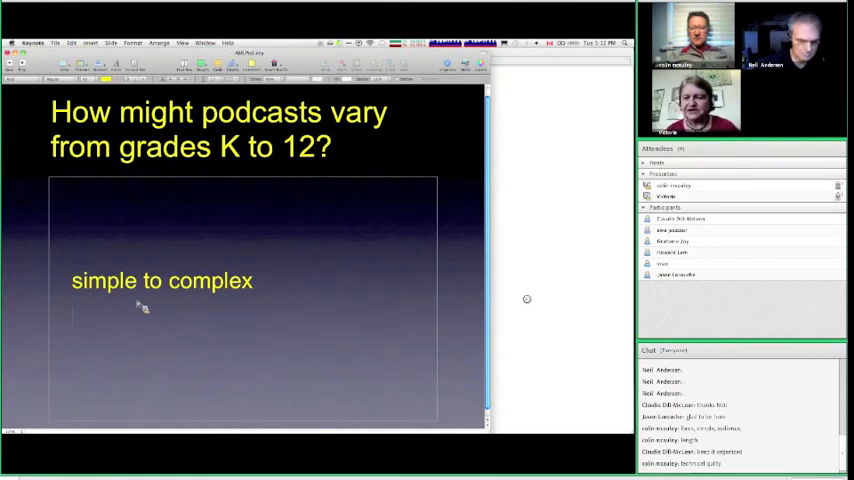
Type the bullet 'teacher/adult use equipment for young students' and begin the next answer.
type("tea")
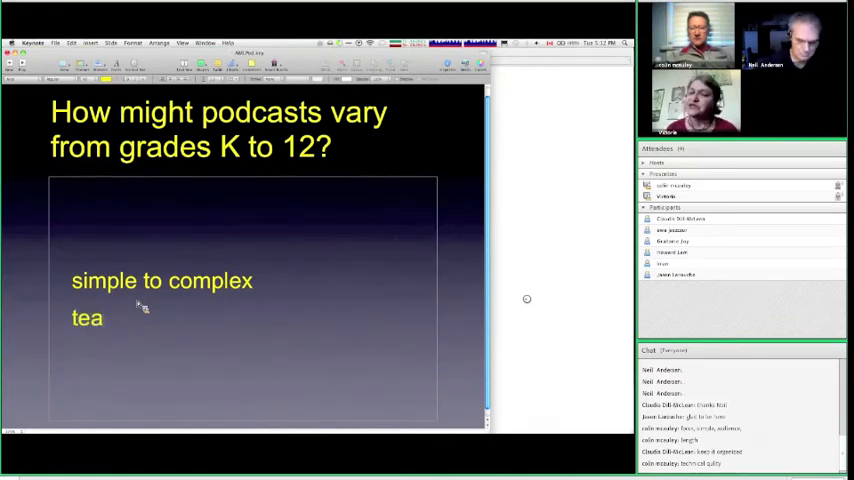
type("cher/adult use equipment for young")
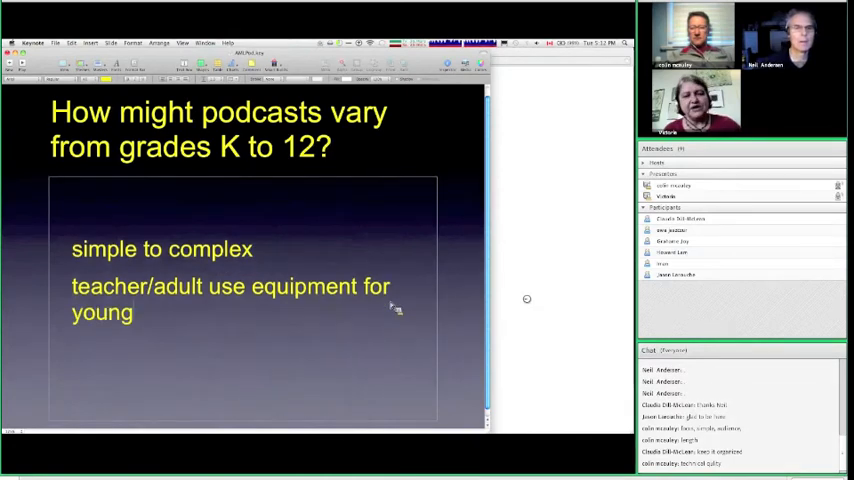
type("students")
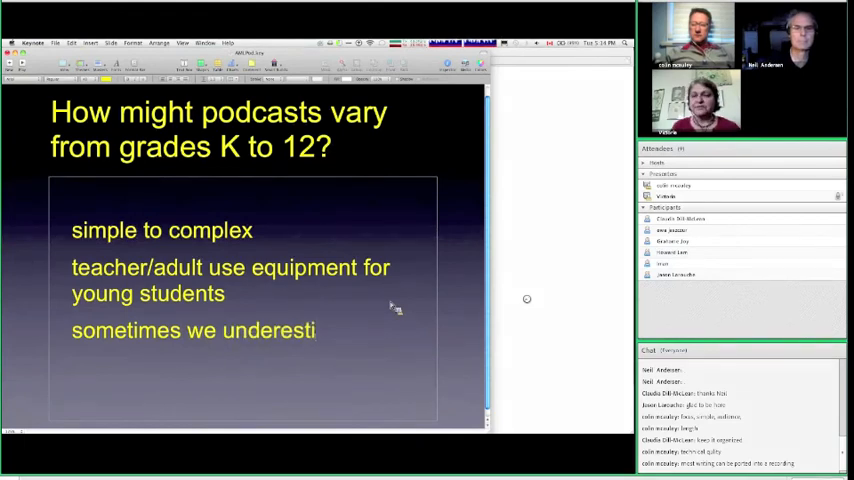
Finish 'sometimes we underestimate students' abilities' and start 'might need to define terms and conc…'.
type("mate")
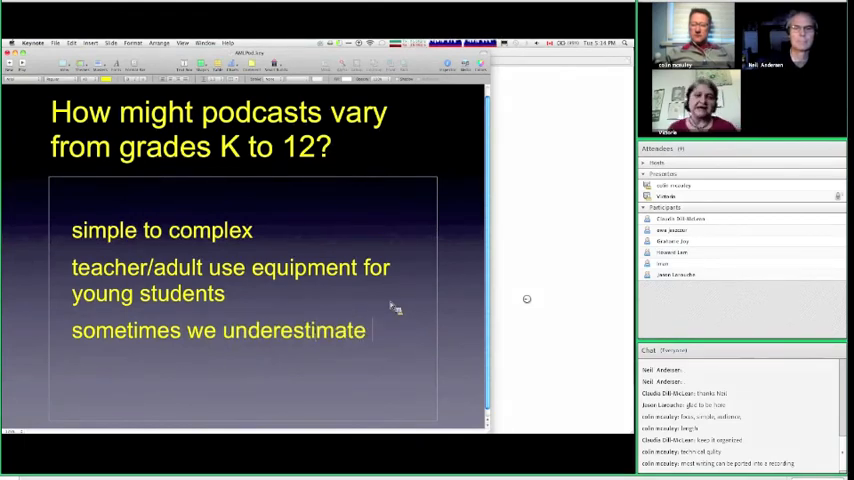
type("students'")
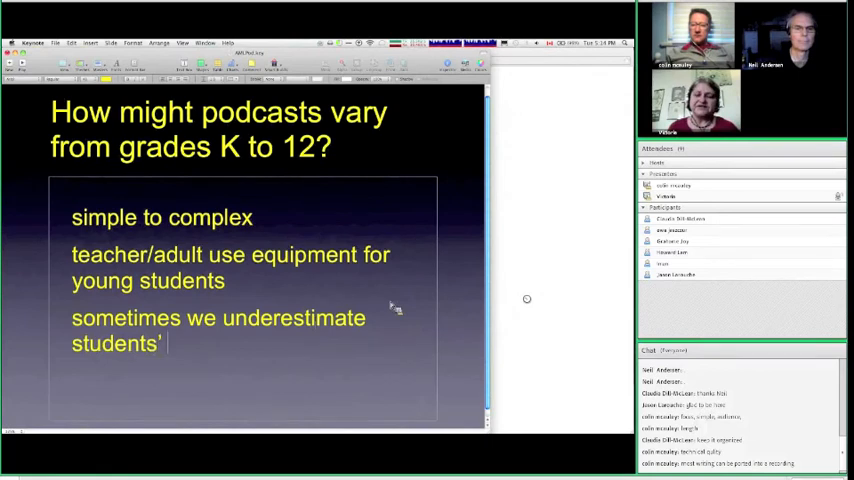
type("abilities")
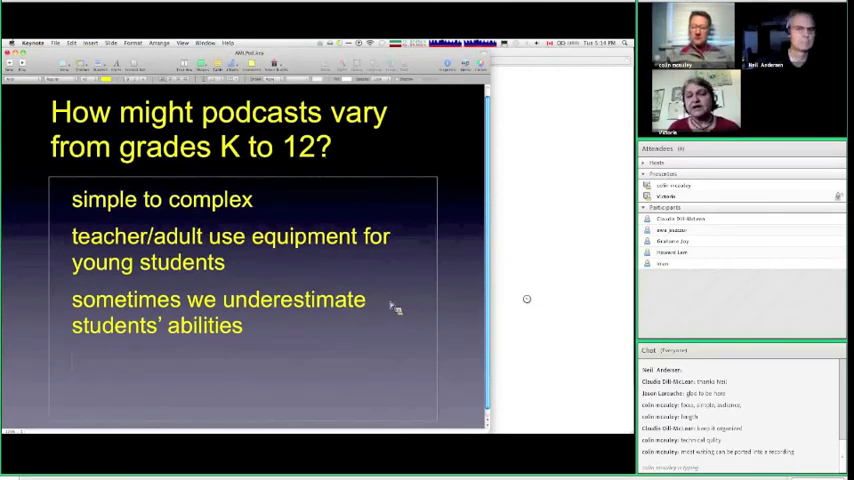
mouse_move(300, 280)
type("might need to define terms")
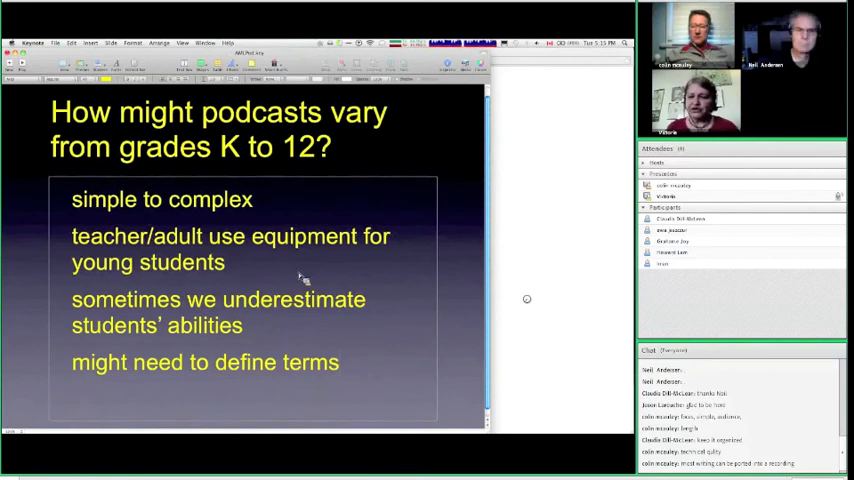
type("and conc")
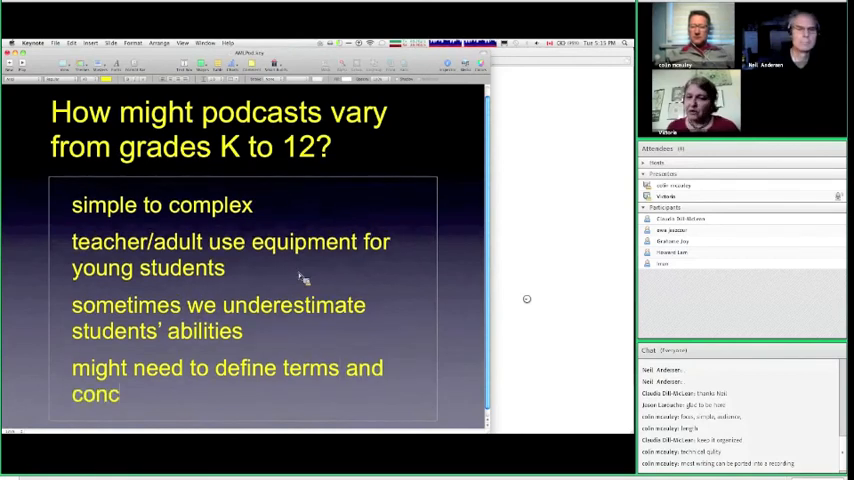